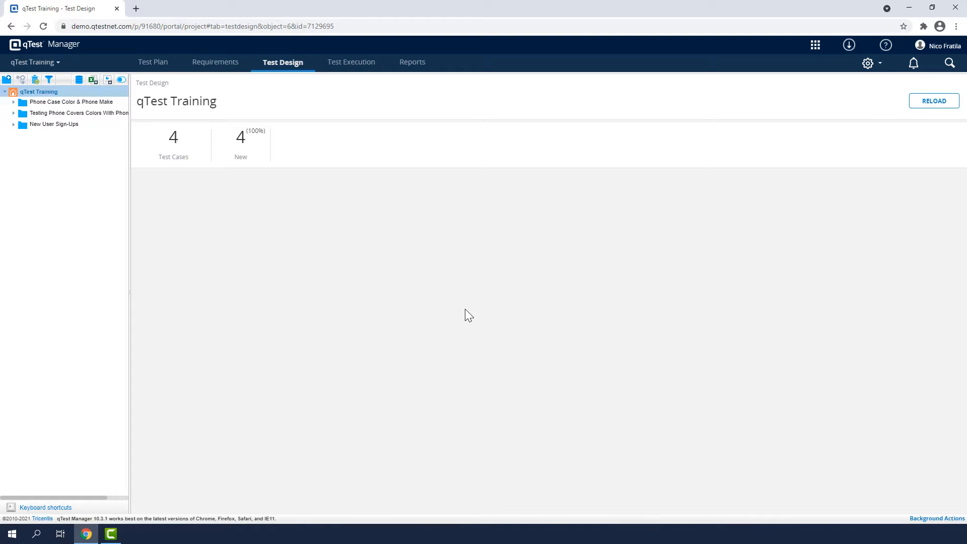
mouse_move(310, 241)
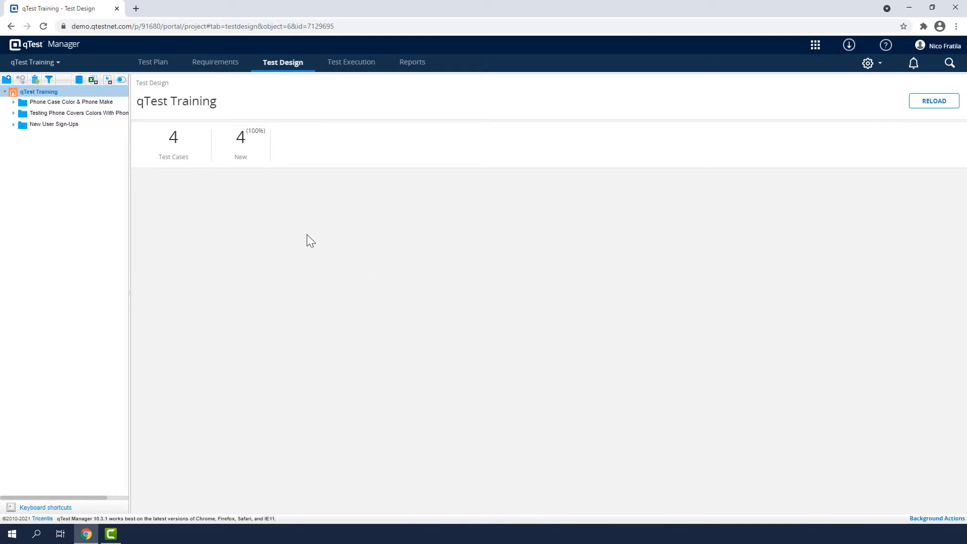
mouse_move(93, 80)
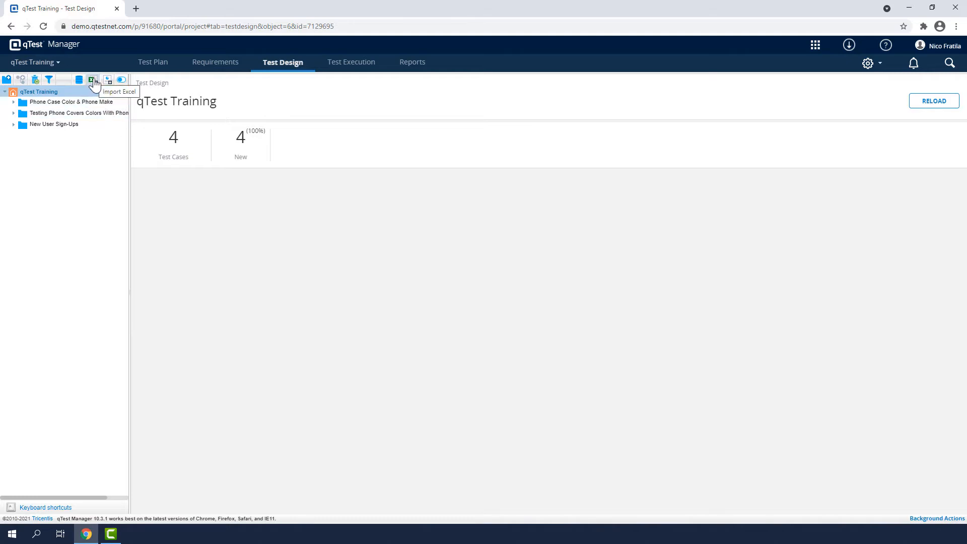
Download the Sample Import template from the Import Excel wizard, then cancel the wizard
left_click(93, 80)
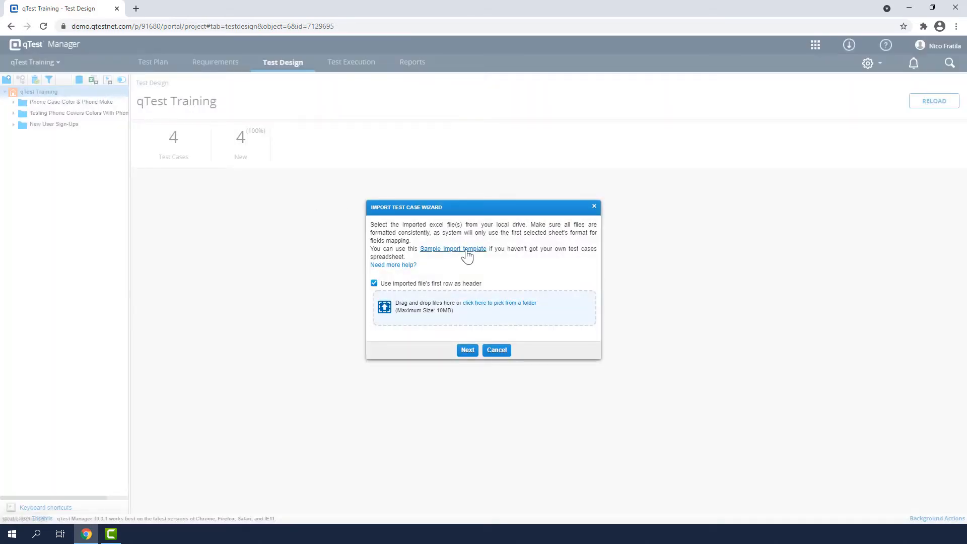
left_click(452, 248)
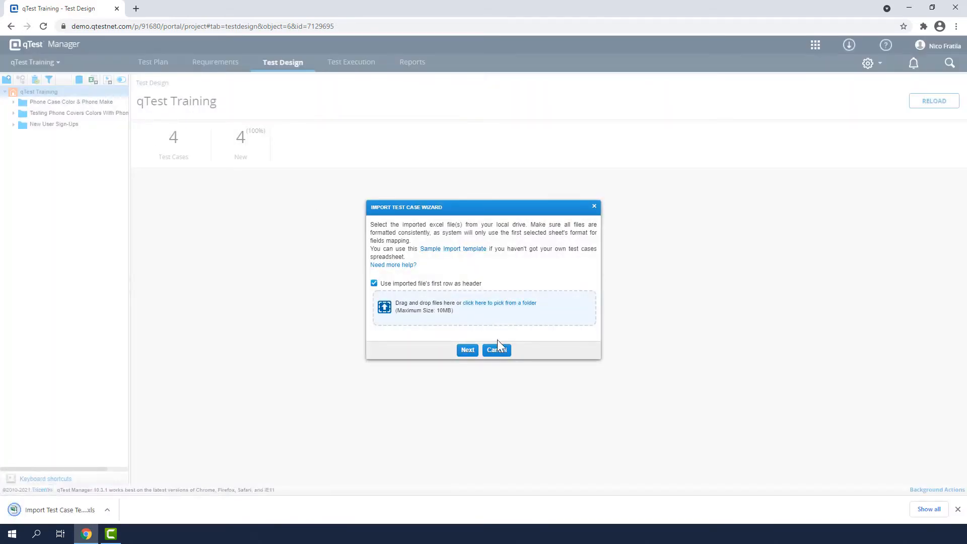
left_click(495, 349)
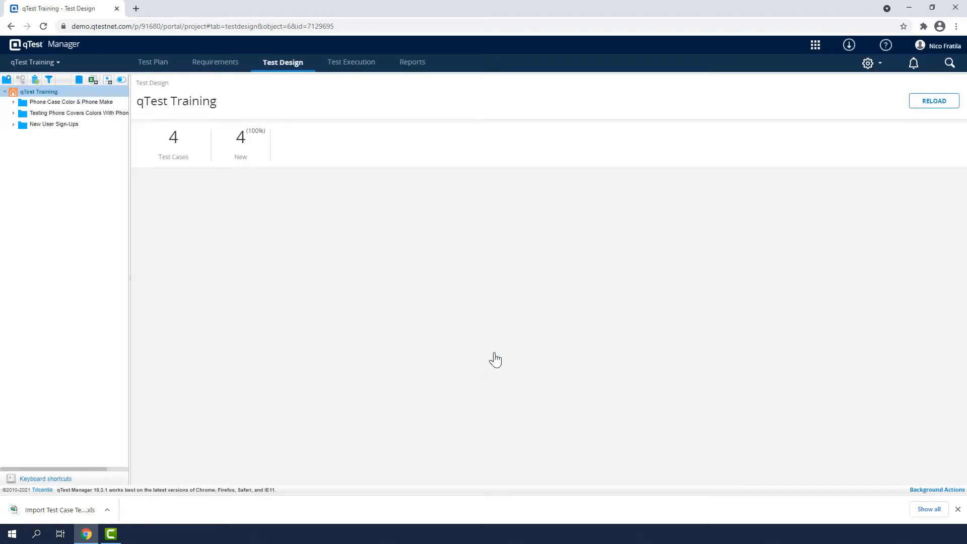
Review the MD - 22 New User Sign-Ups sheet's three test cases in Excel, then minimize it
left_click(134, 538)
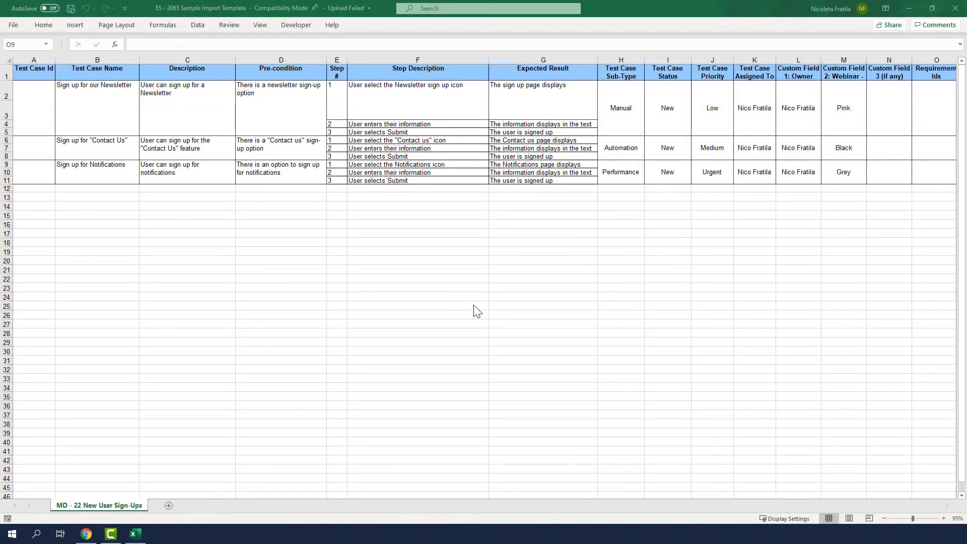
left_click(843, 68)
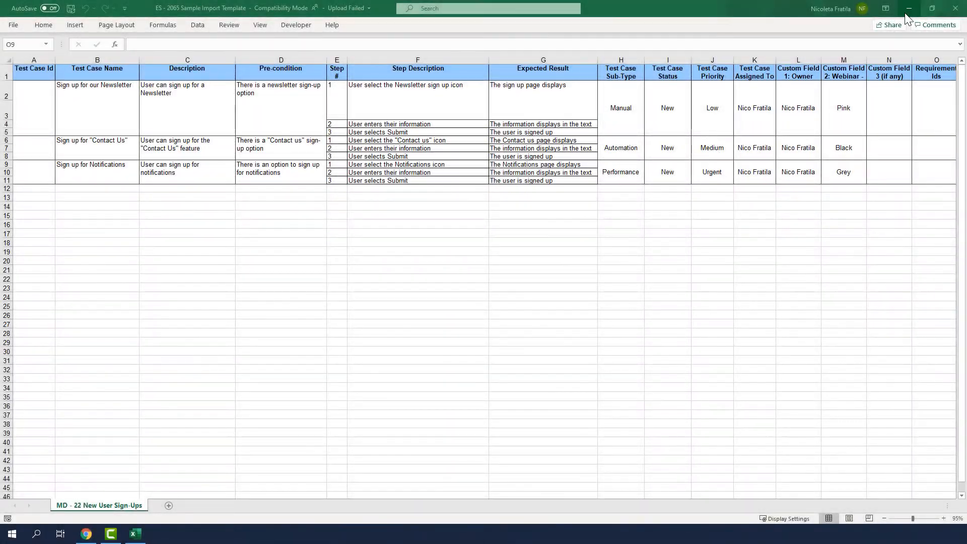
left_click(86, 534)
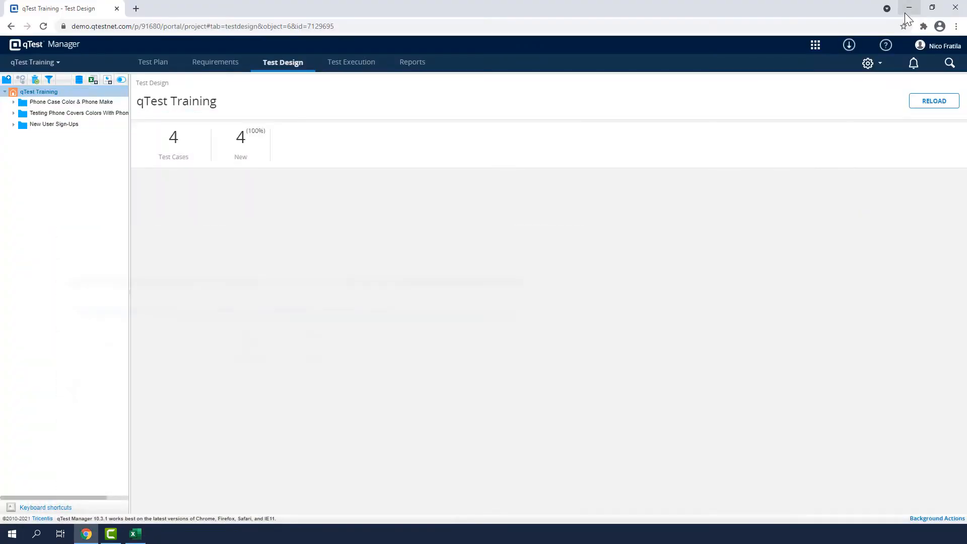
left_click(867, 63)
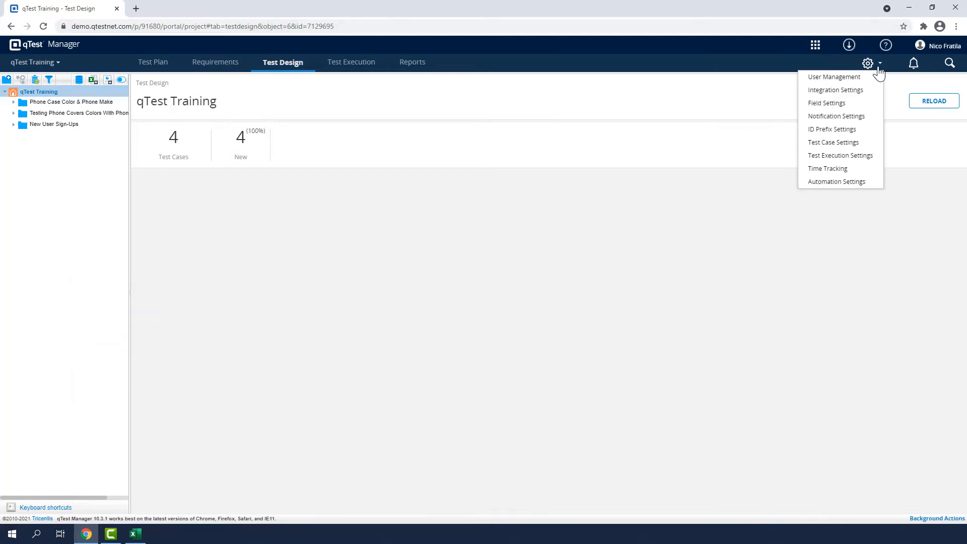
mouse_move(834, 90)
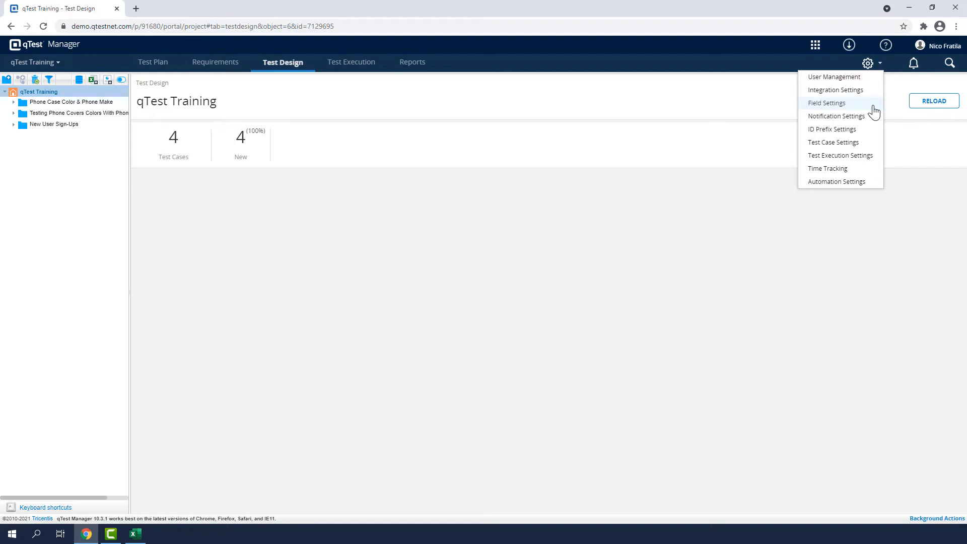
left_click(826, 103)
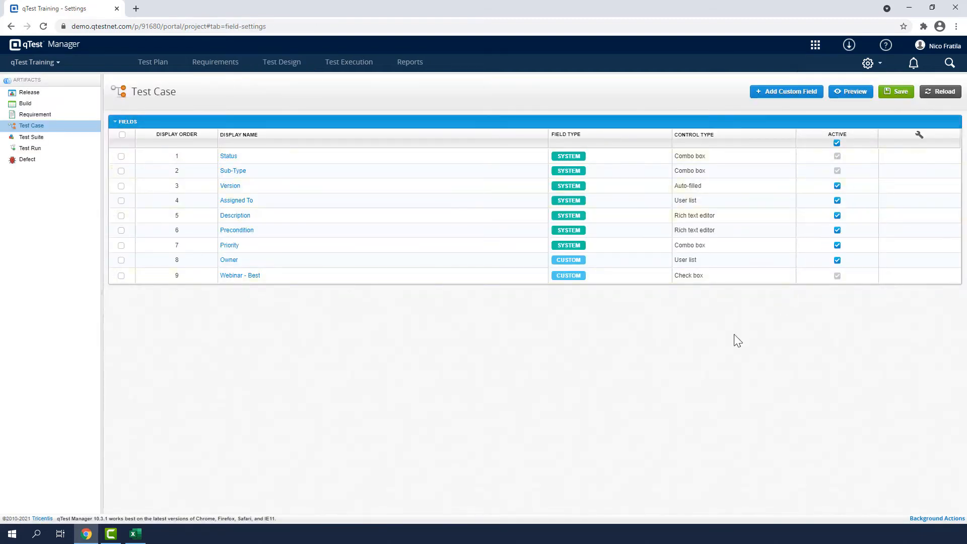
mouse_move(349, 260)
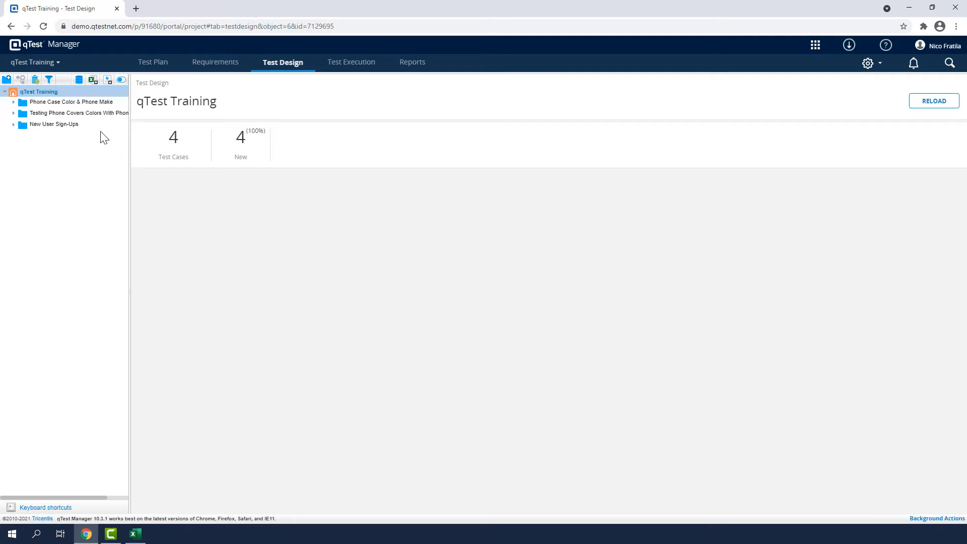
Open the empty New User Sign-Ups module (MD-22), leaving its name unchanged, and restore Excel
left_click(54, 124)
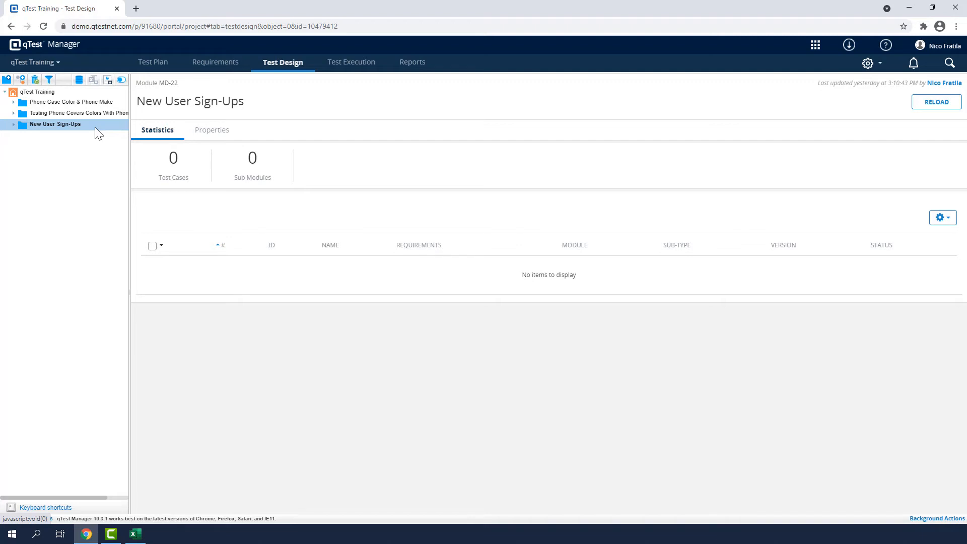
mouse_move(199, 87)
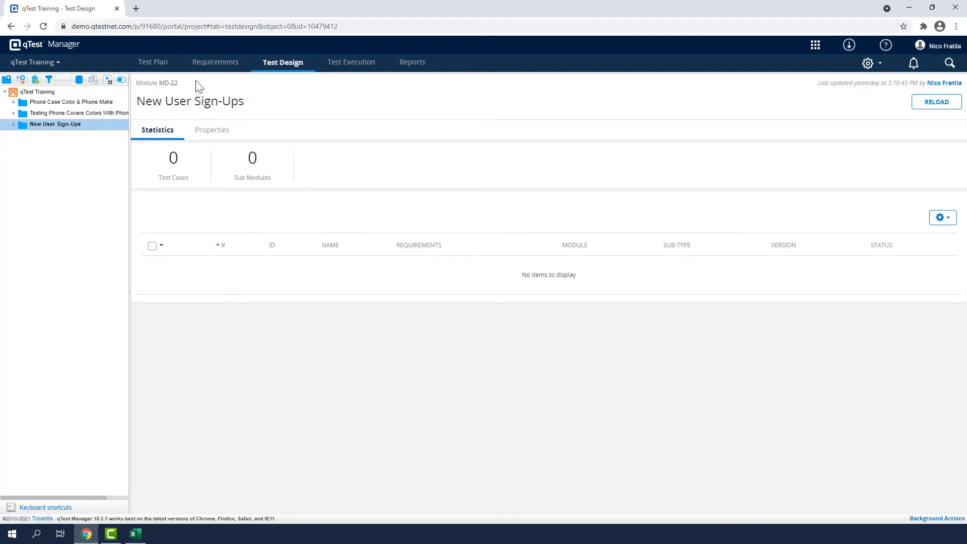
left_click(190, 101)
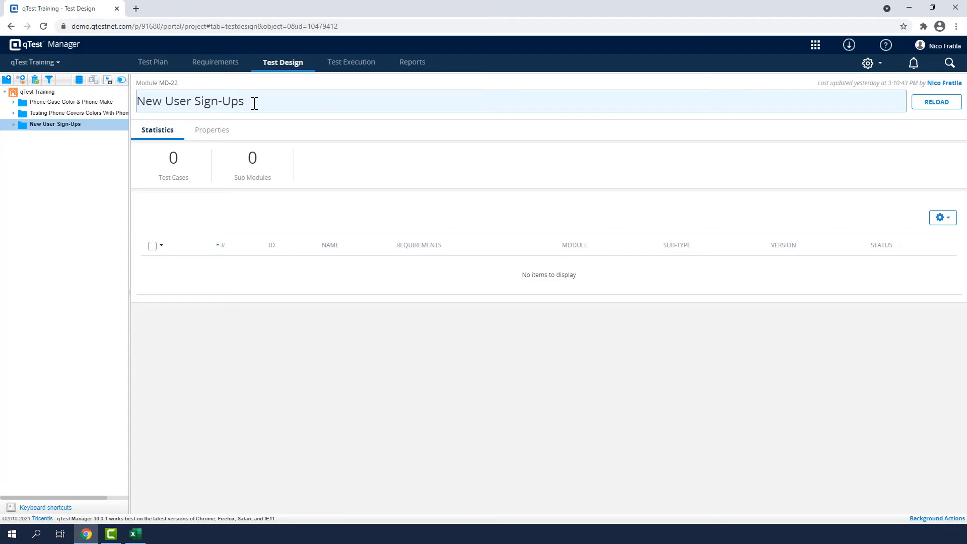
left_click(174, 370)
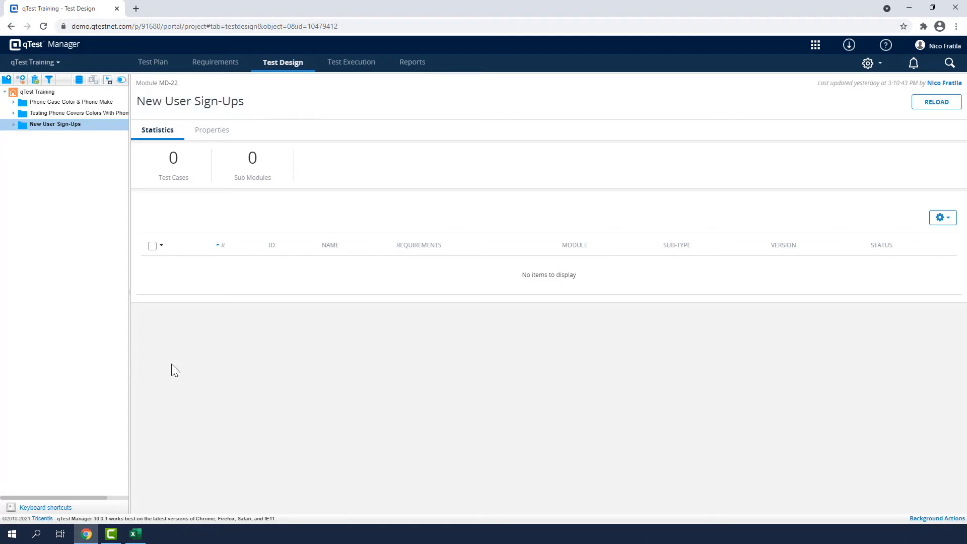
left_click(134, 533)
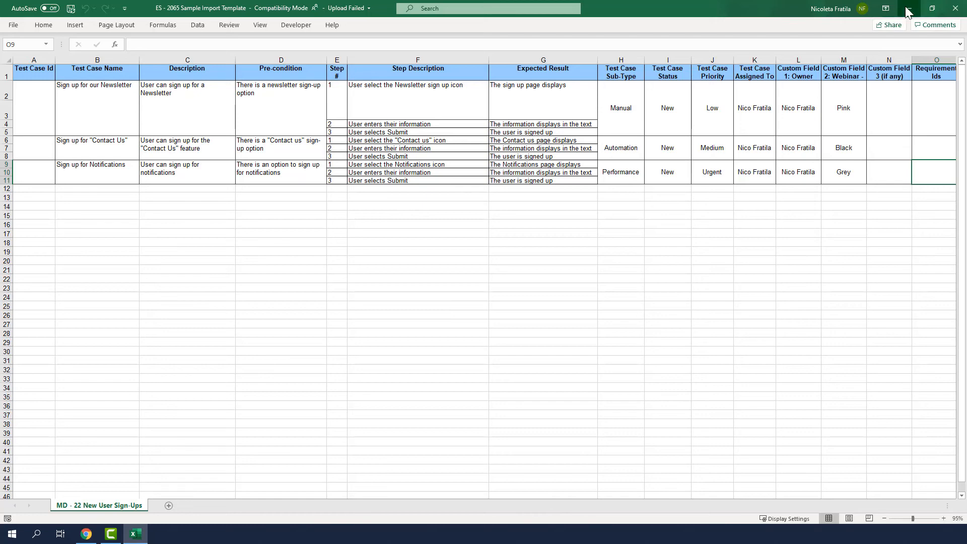
Minimize the Excel import workbook to return to qTest Manager
left_click(85, 533)
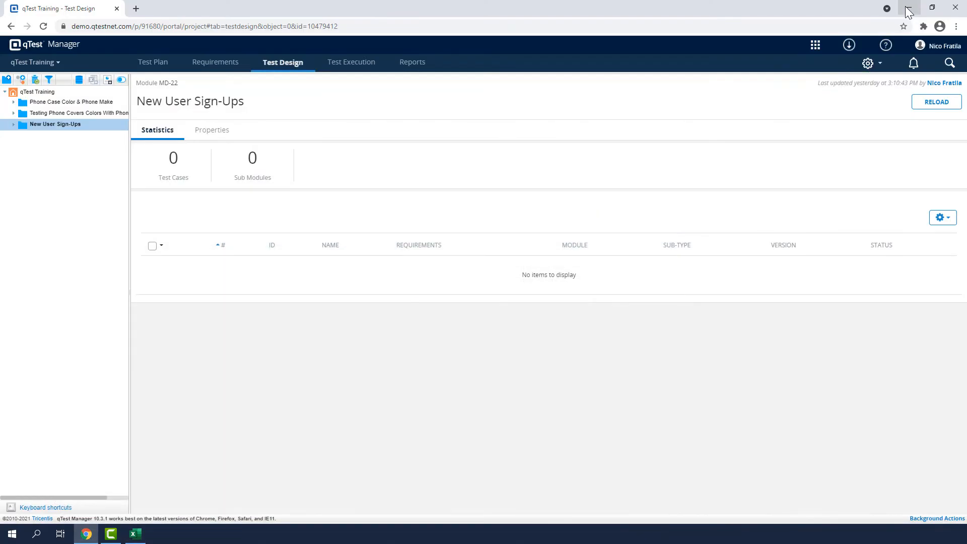
mouse_move(378, 145)
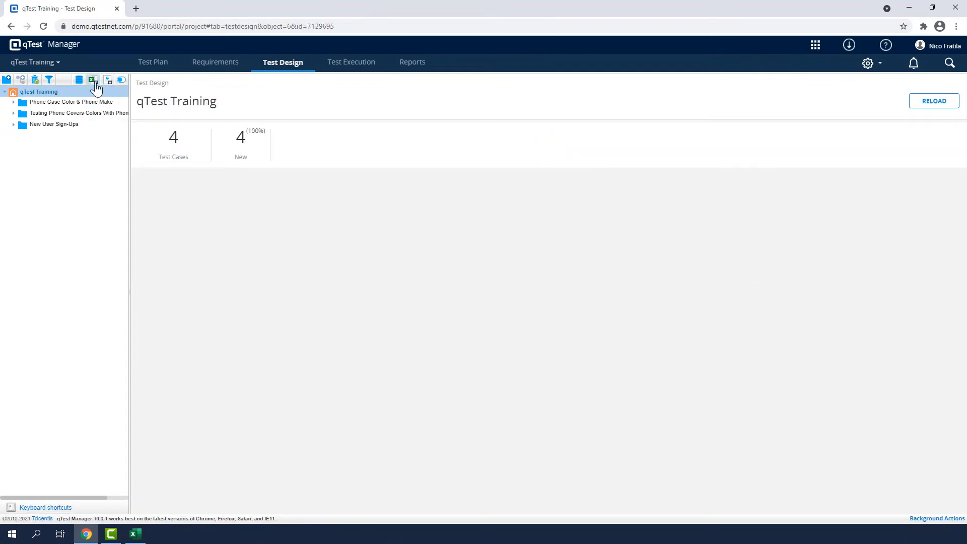
Load the ES - 2065 Sample Import Template file into the test case import wizard
left_click(91, 79)
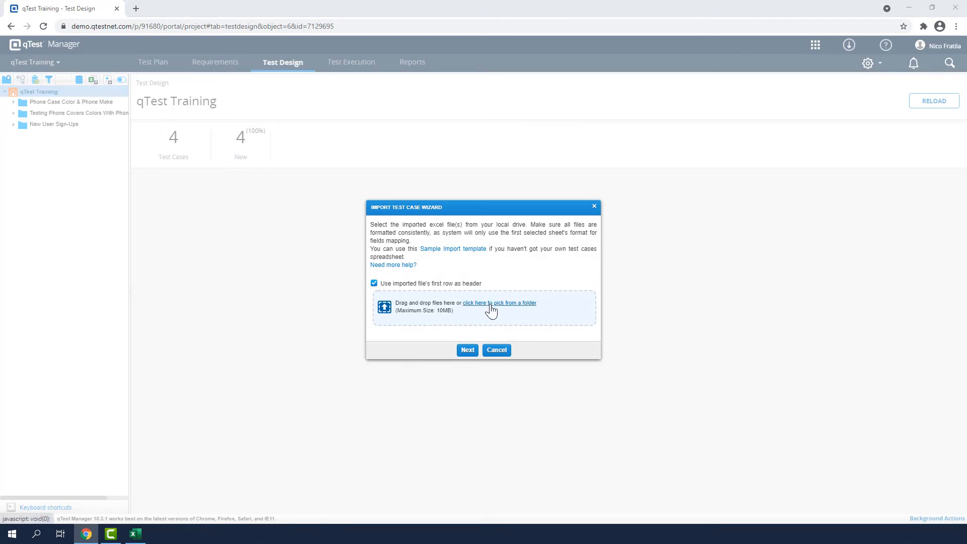
left_click(499, 303)
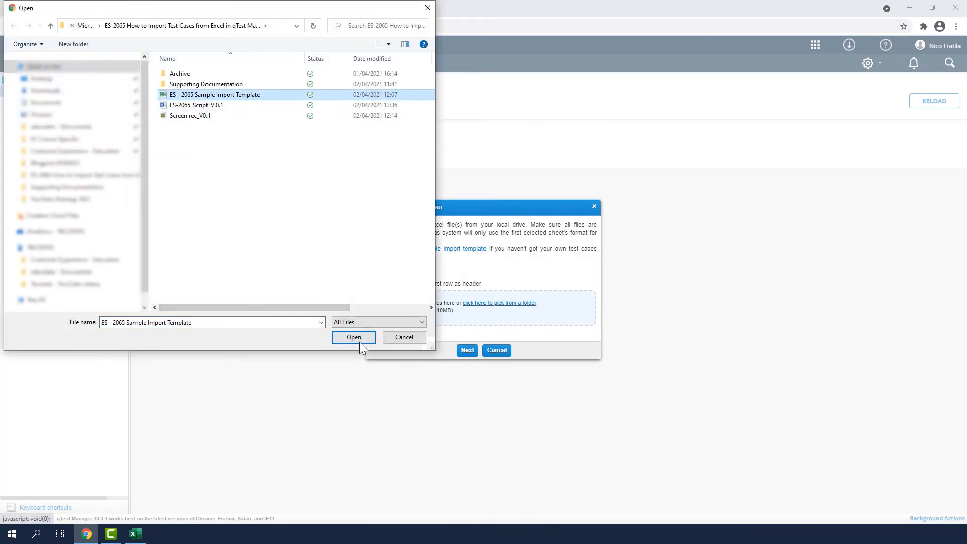
left_click(354, 337)
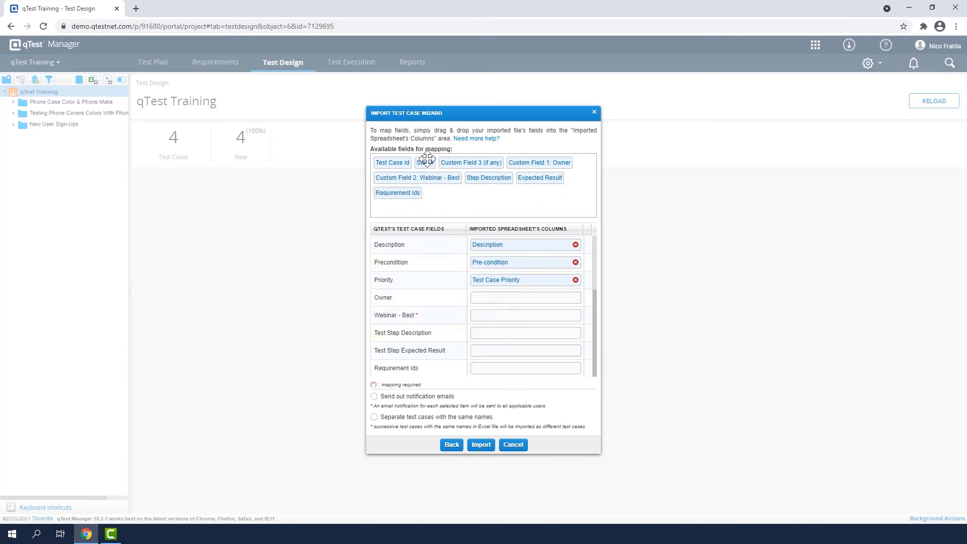
Map Owner, Webinar - Best and test step columns to their fields, then run the import
left_click_drag(538, 162, 524, 297)
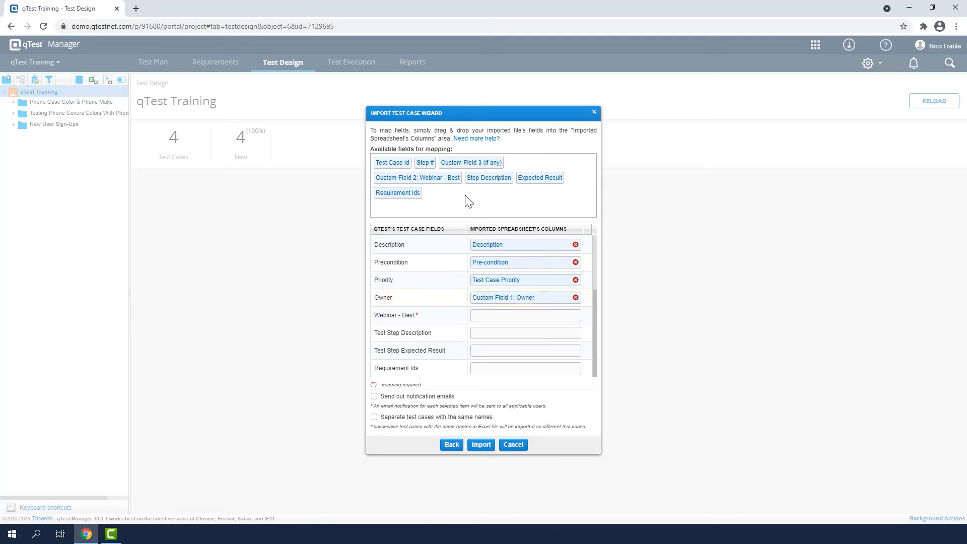
left_click_drag(417, 178, 524, 315)
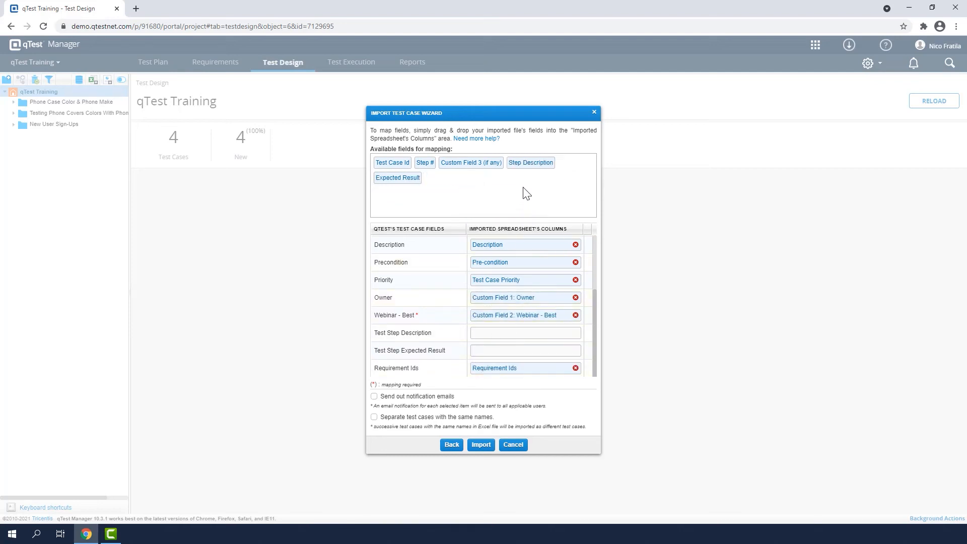
left_click_drag(530, 162, 525, 332)
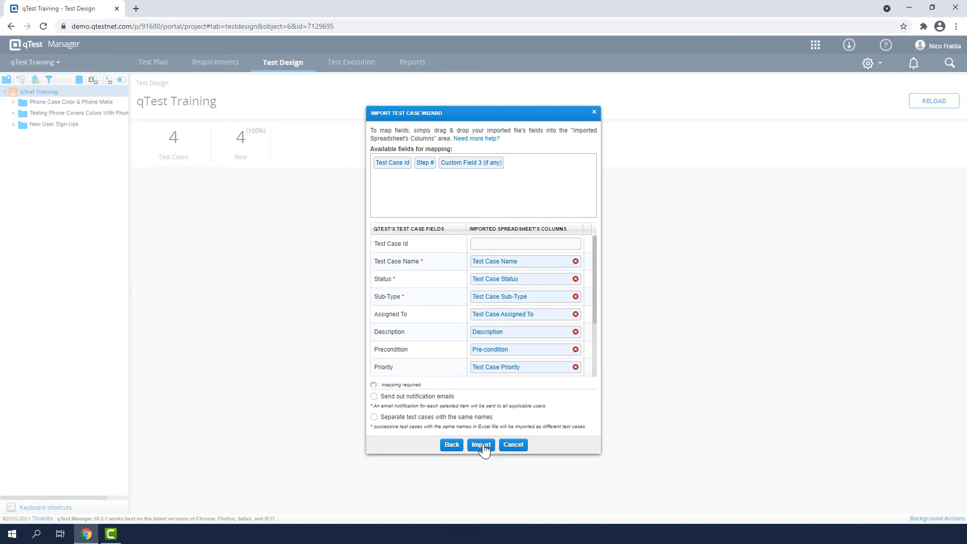
left_click(480, 445)
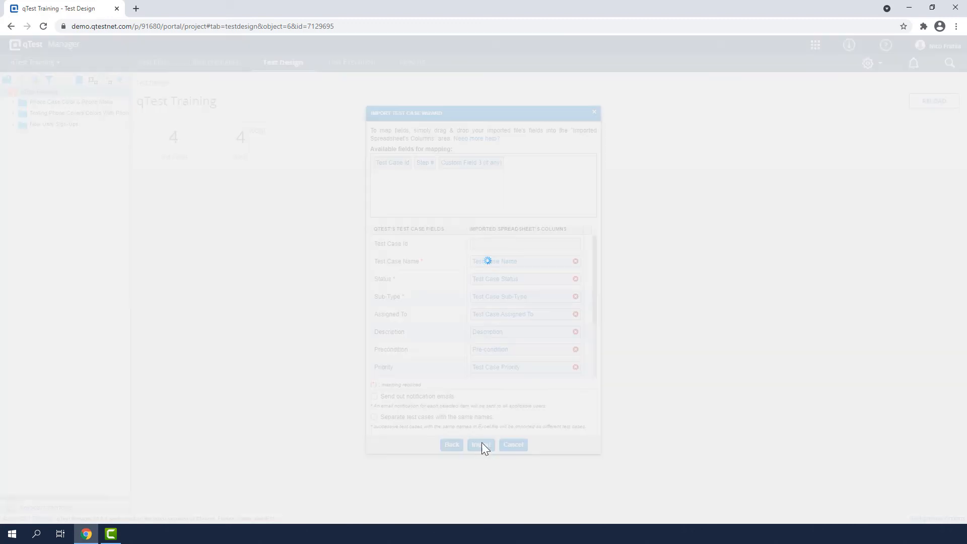
Confirm the successful import with OK & Refresh, bringing the project to 7 test cases
left_click(480, 444)
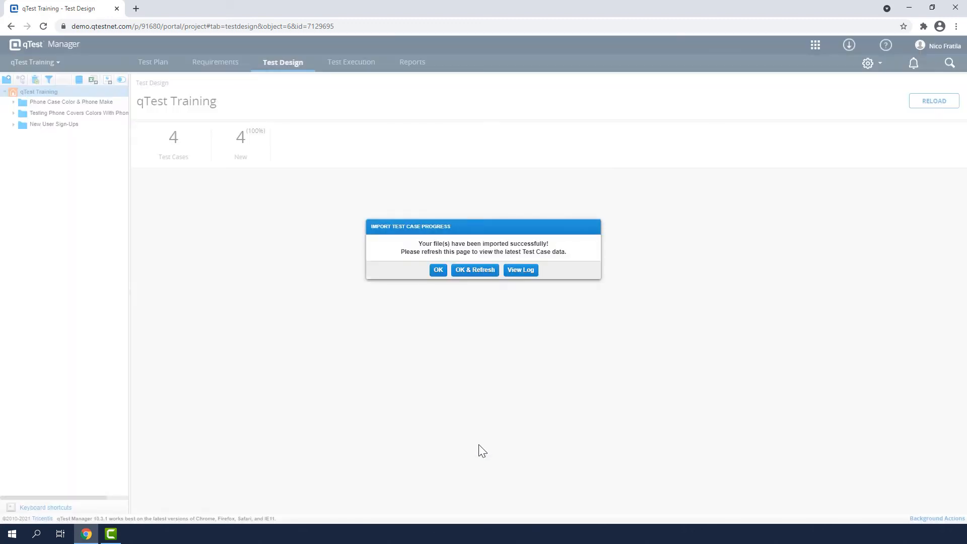
mouse_move(475, 269)
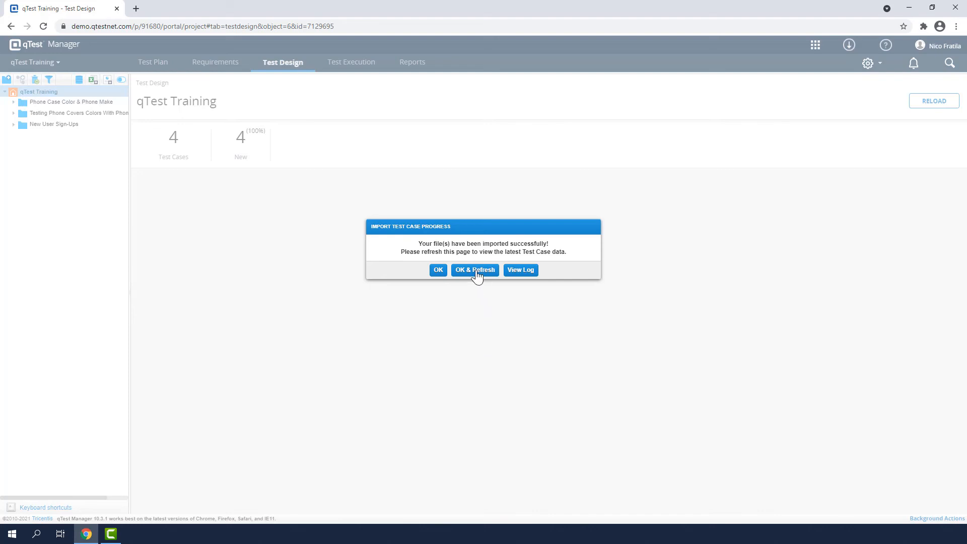
left_click(474, 269)
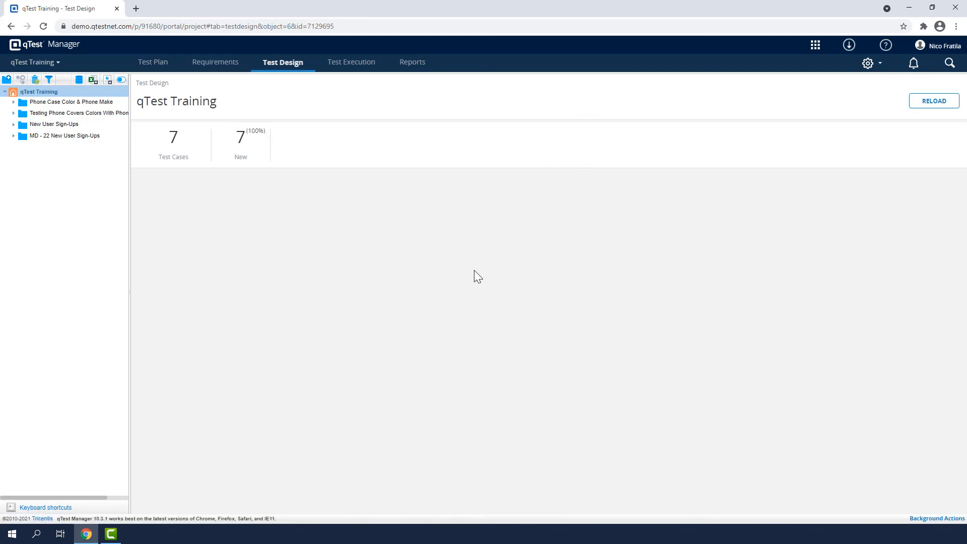
mouse_move(194, 167)
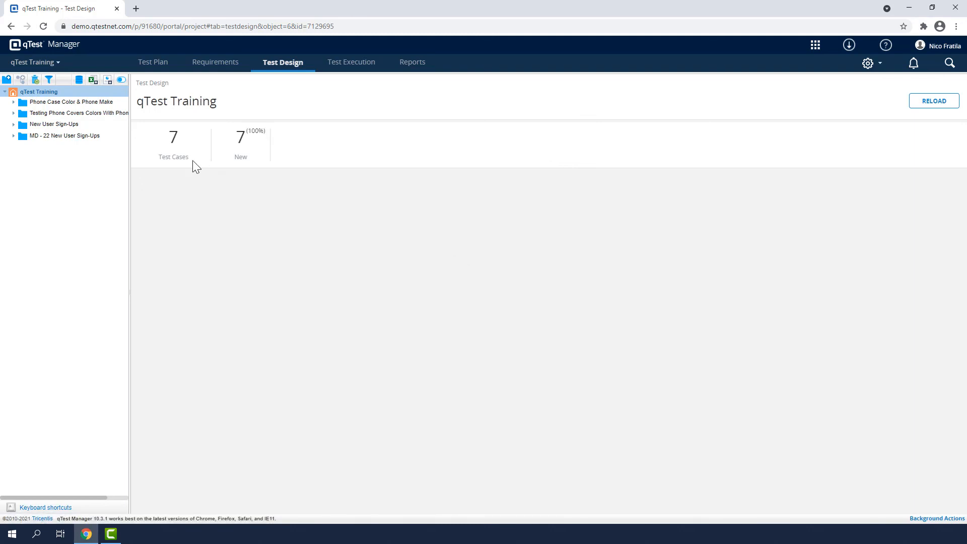
Expand MD - 22 New User Sign-Ups and open the Sign up for our Newsletter test case
left_click(64, 134)
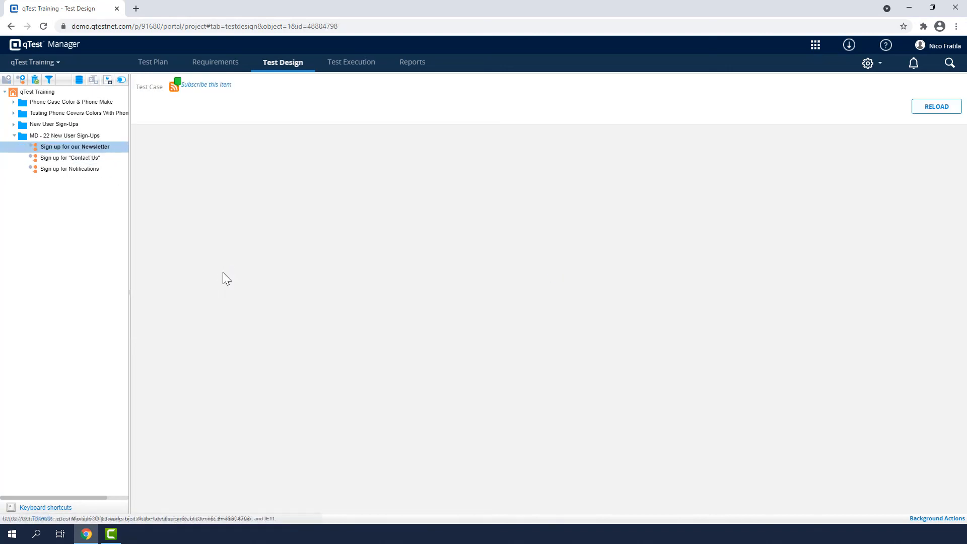
left_click(75, 146)
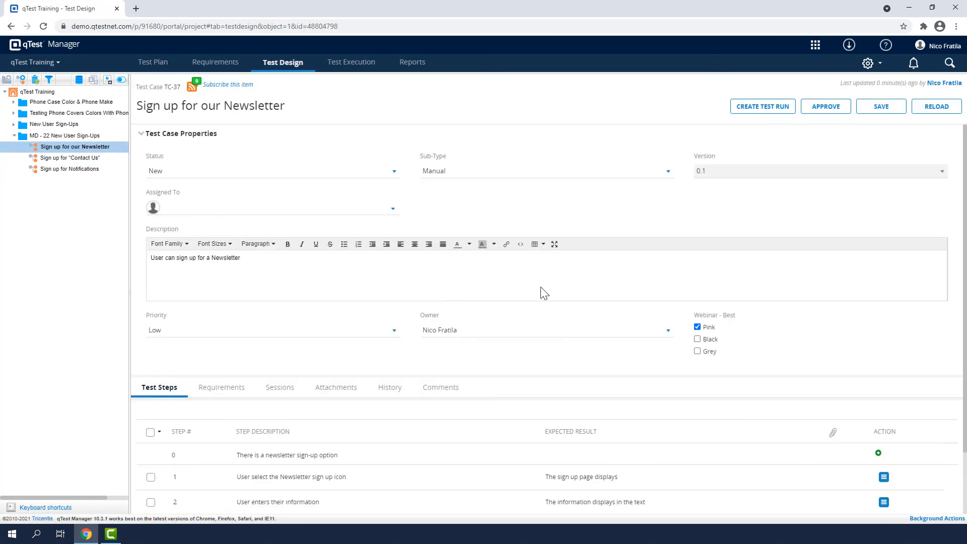